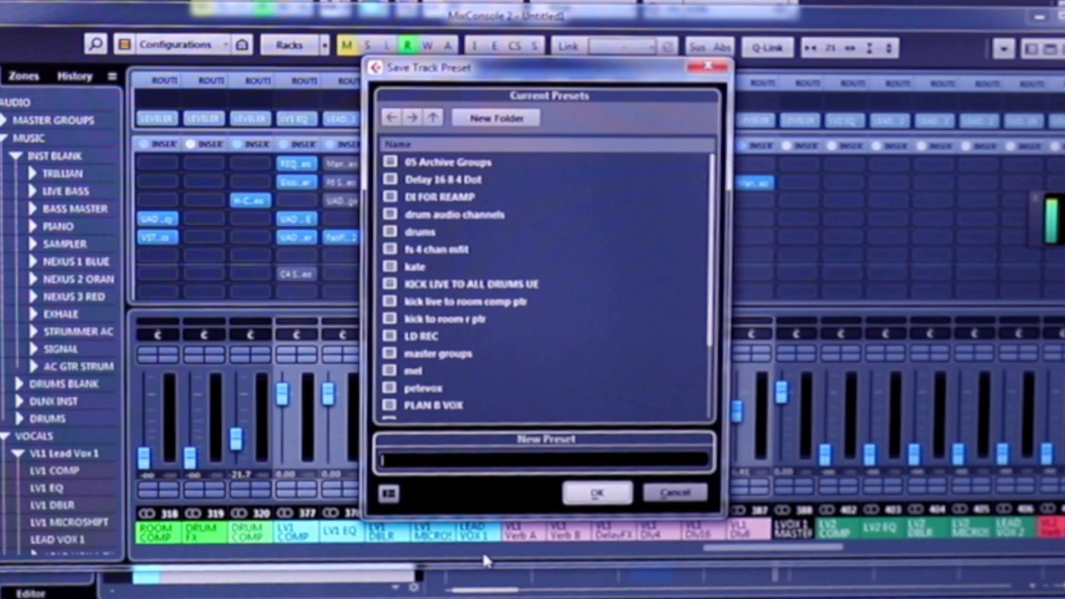
Step: Save the vocal channels' insert chains as a new track preset named 'vox'
text(vox)
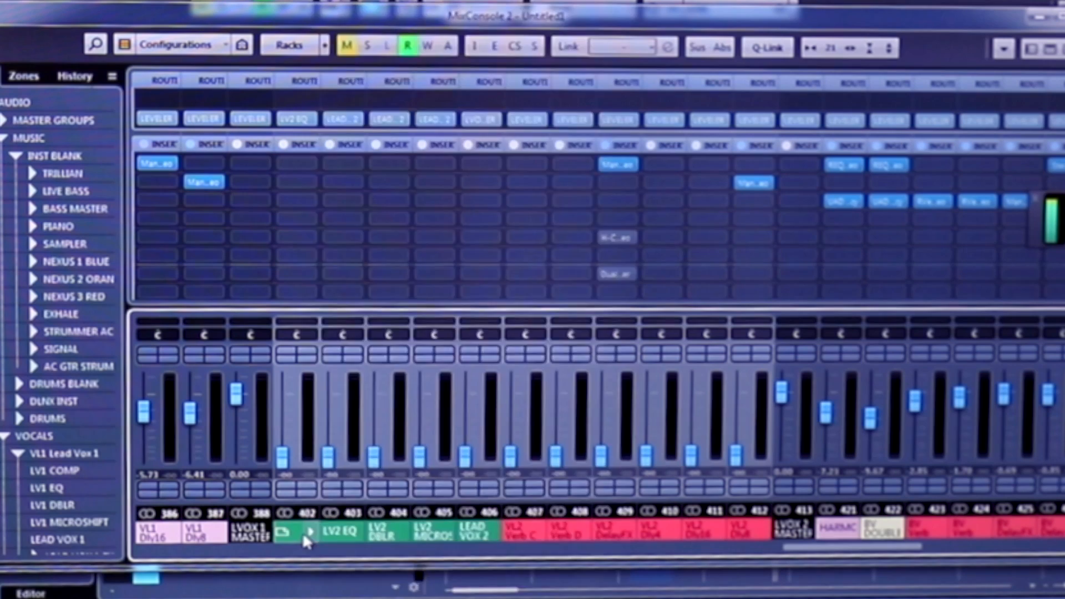
Step: Load the VOX3 track preset onto the LV2 COMP channel from its context menu
right_click(307, 538)
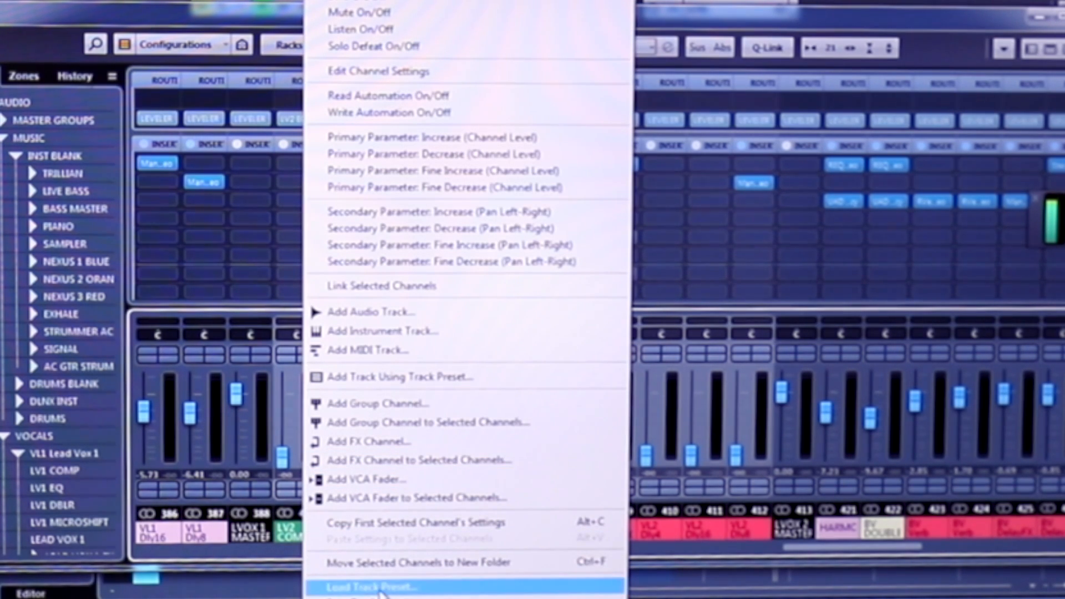
click(367, 586)
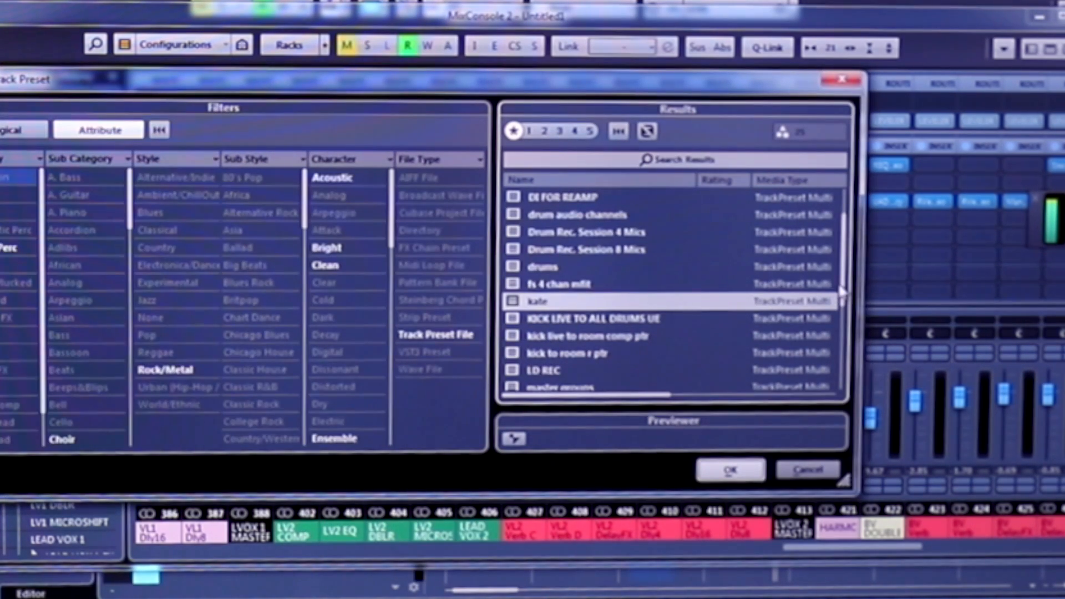
scroll(down, 3)
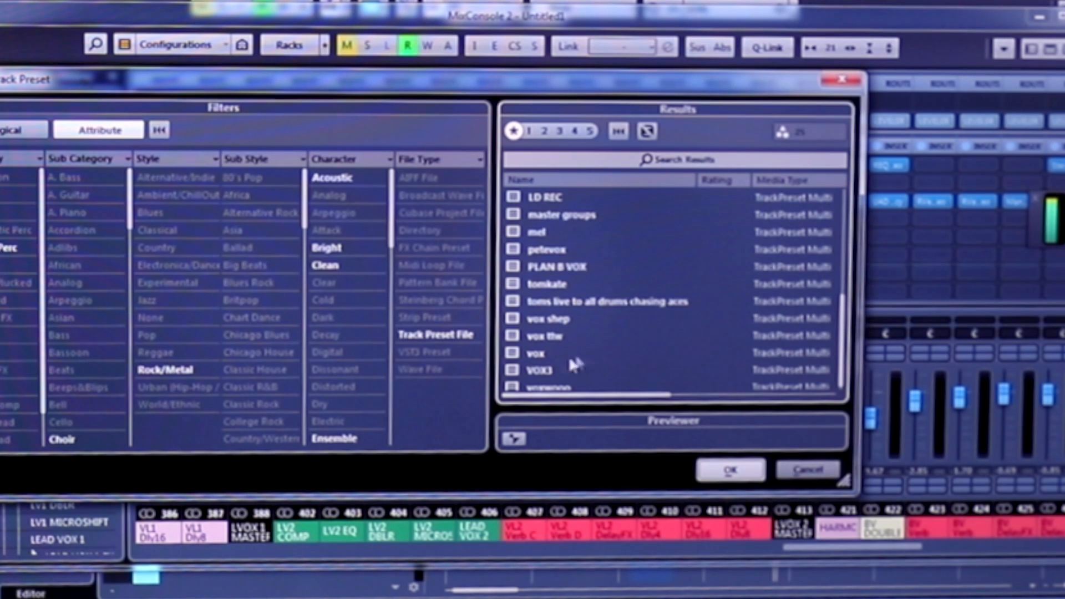
click(540, 370)
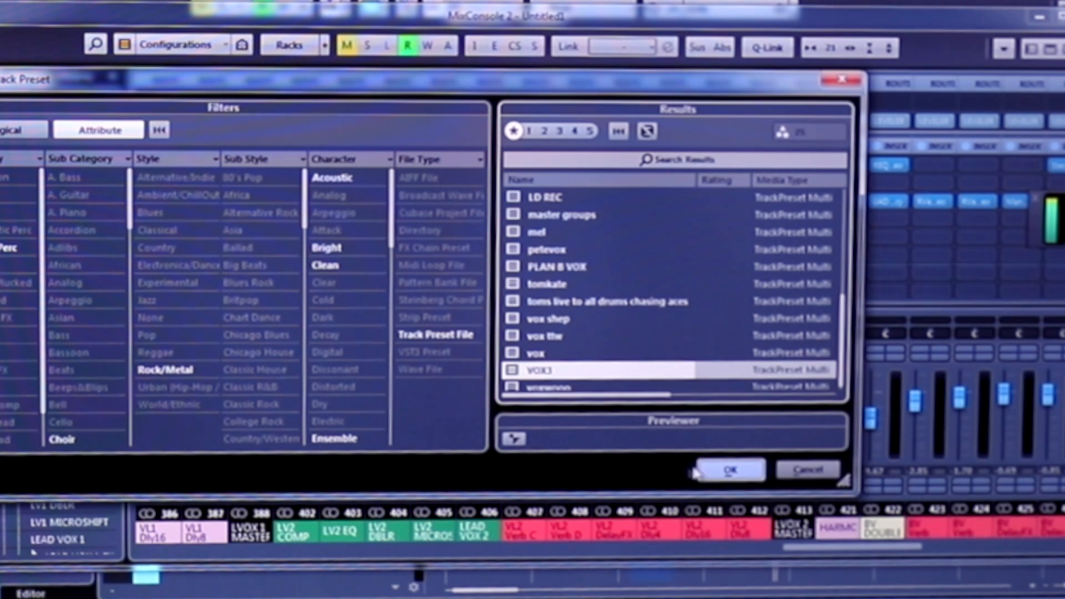
click(730, 469)
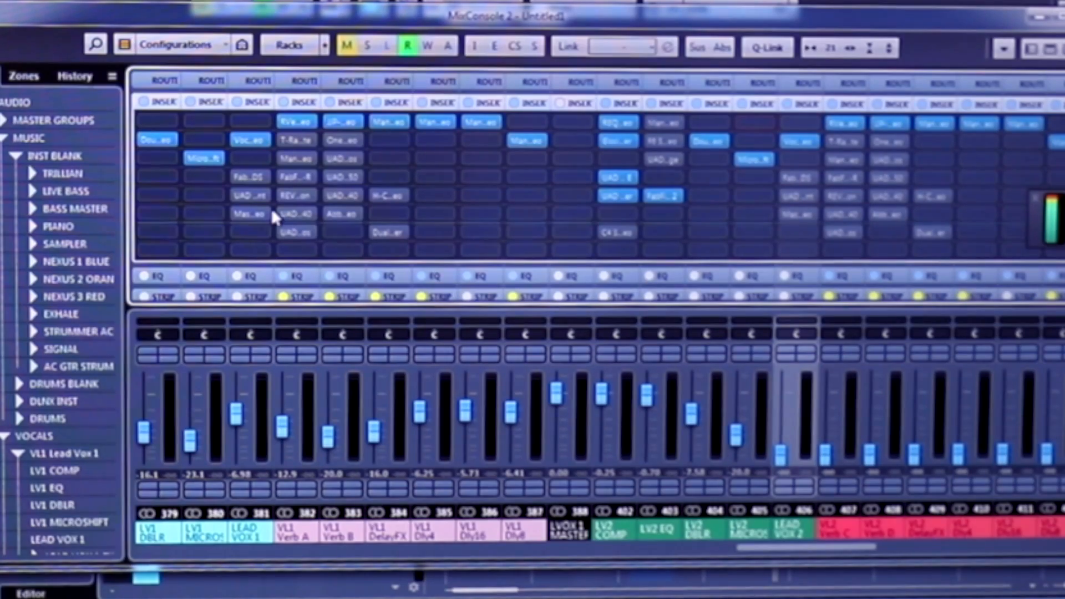
mouse_move(325, 246)
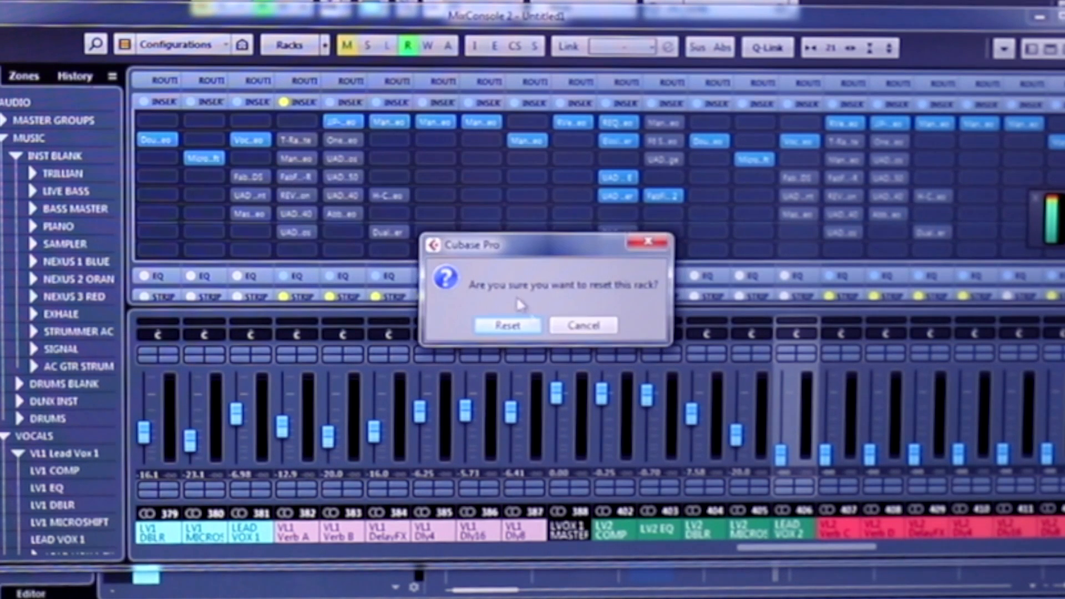
Step: Confirm resetting the VL1 Verb A inserts rack, leaving it empty
click(506, 325)
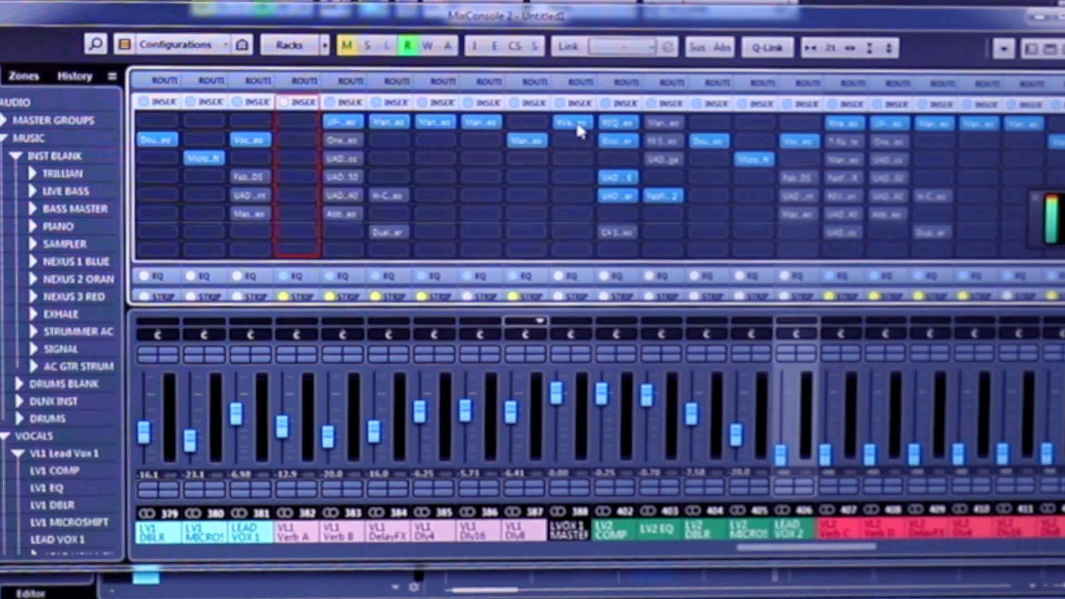